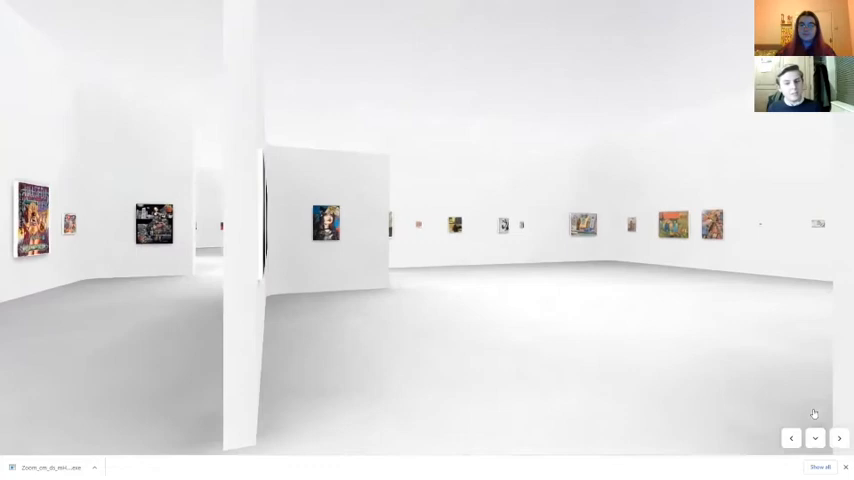
# - Walk forward past the partition wall toward the far wall of paintings
pyautogui.click(839, 438)
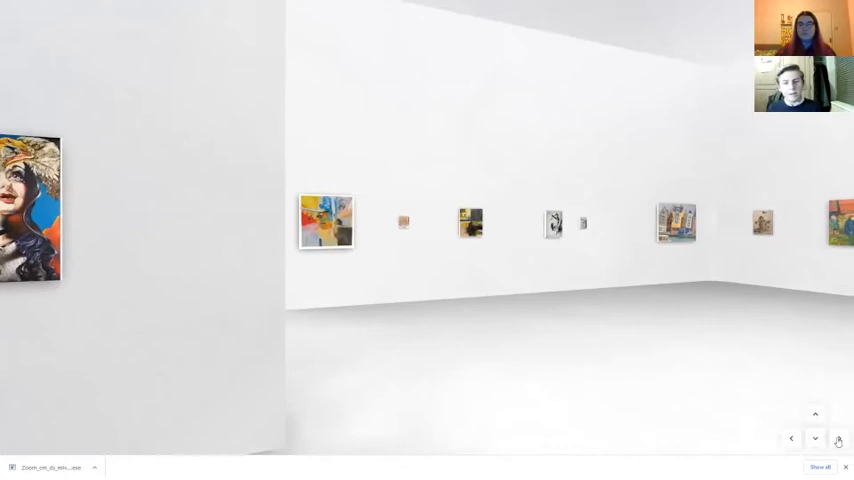
pyautogui.click(815, 438)
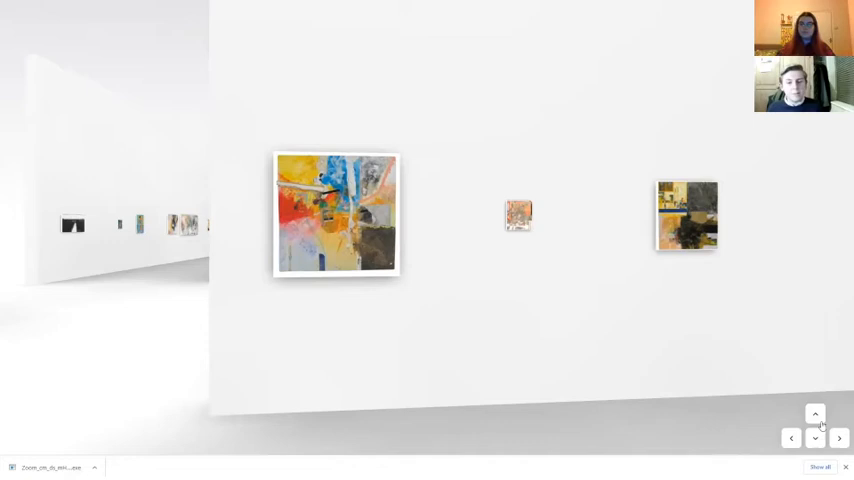
pyautogui.moveTo(697, 429)
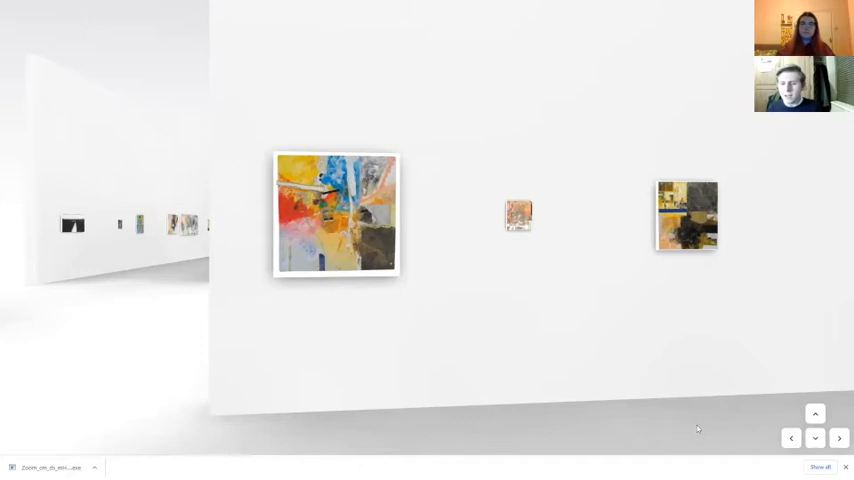
# - Open the enlarged view of the small middle collage artwork
pyautogui.click(518, 215)
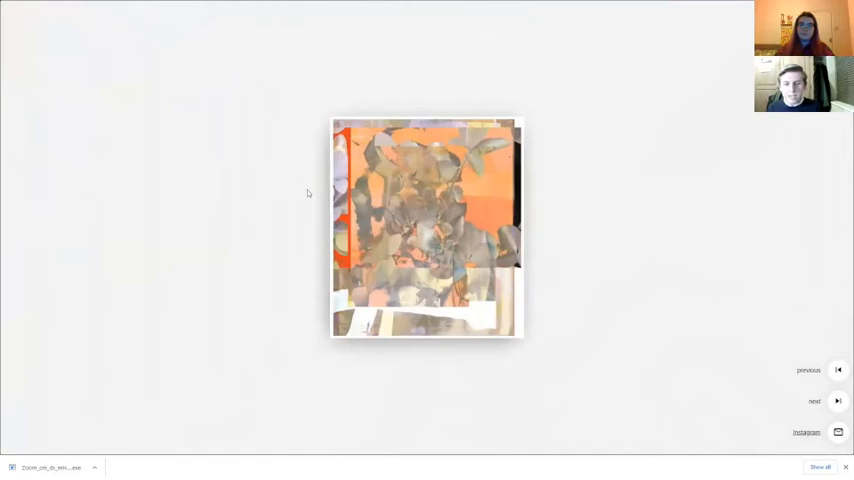
pyautogui.moveTo(272, 186)
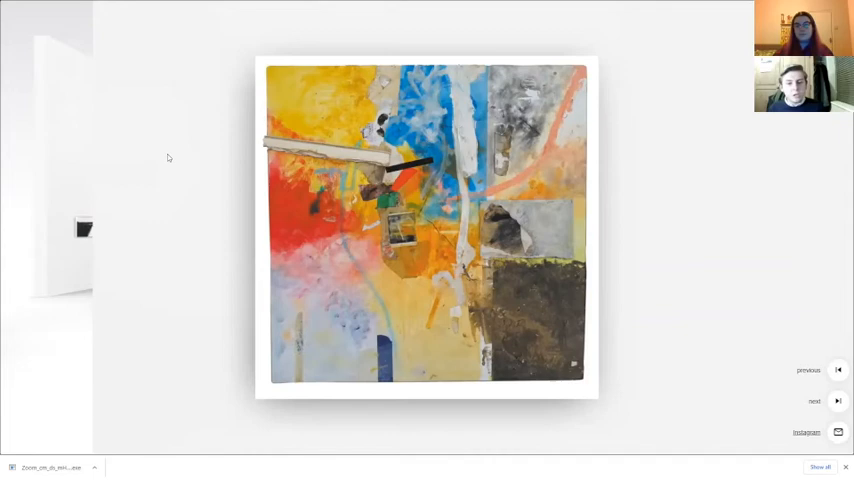
# - Advance to the next artwork's enlarged detail view
pyautogui.click(838, 400)
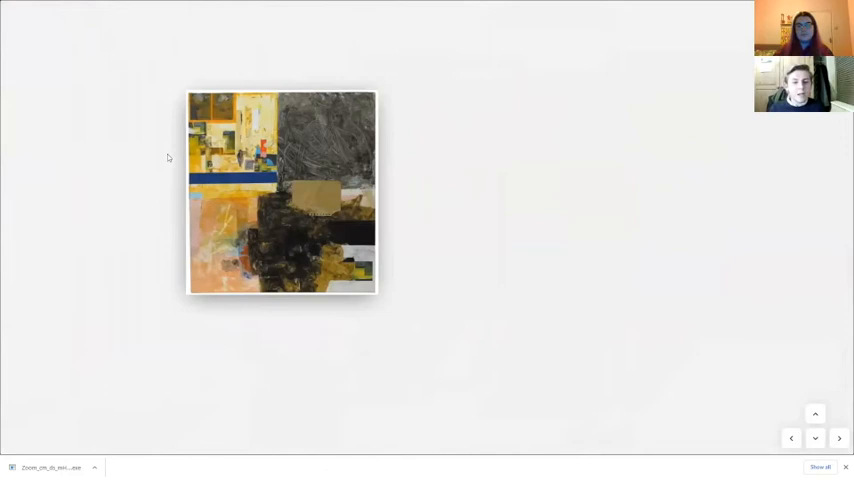